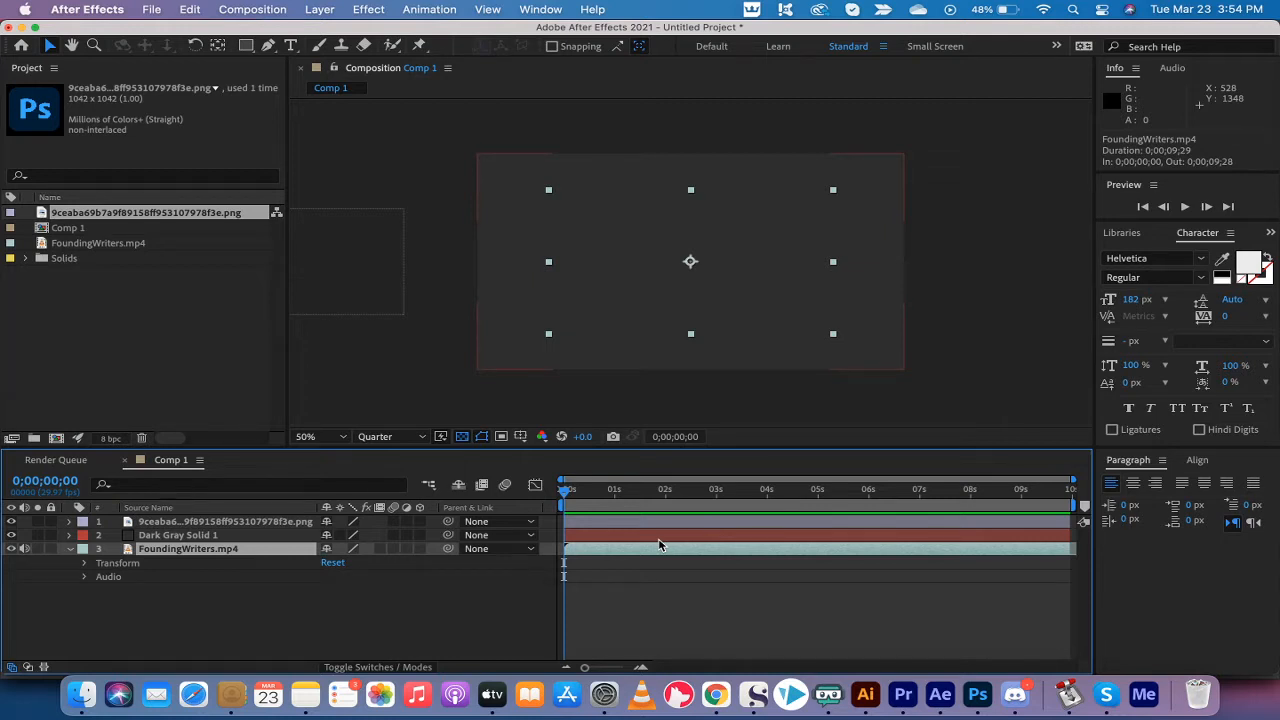
# Step: Add Comp 1 to the Render Queue via File > Export
pyautogui.click(567, 489)
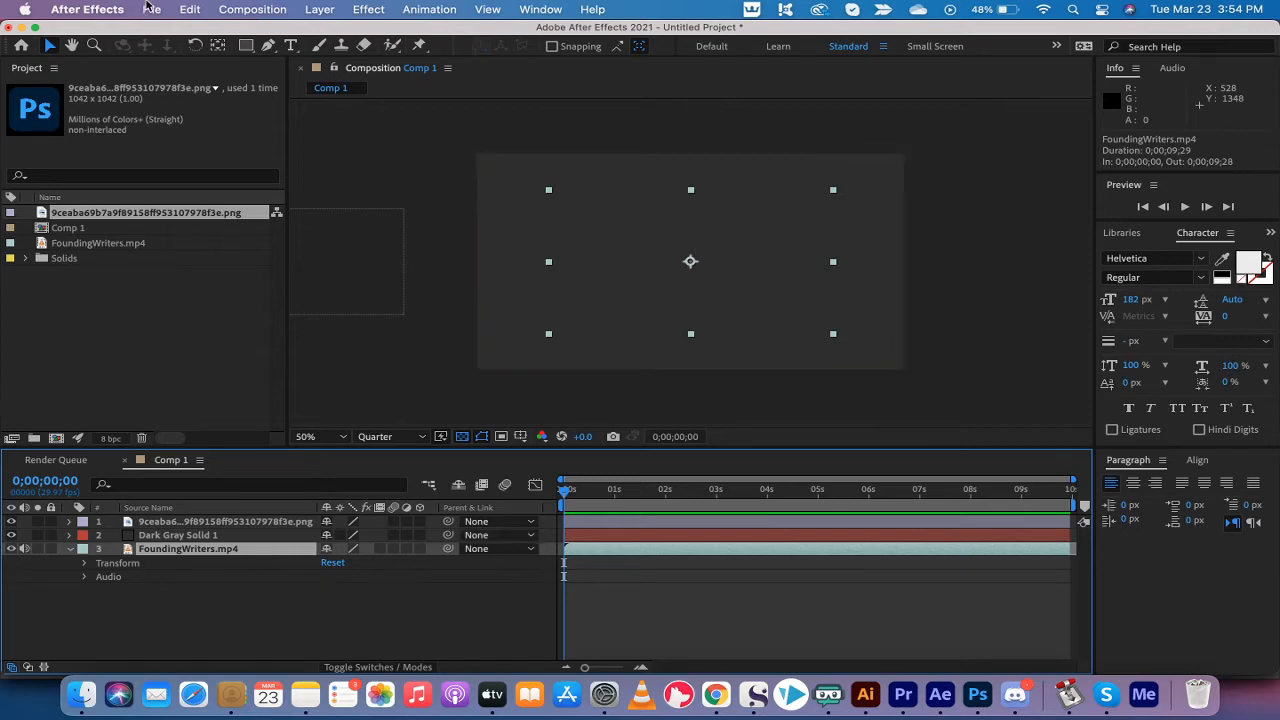
pyautogui.click(152, 9)
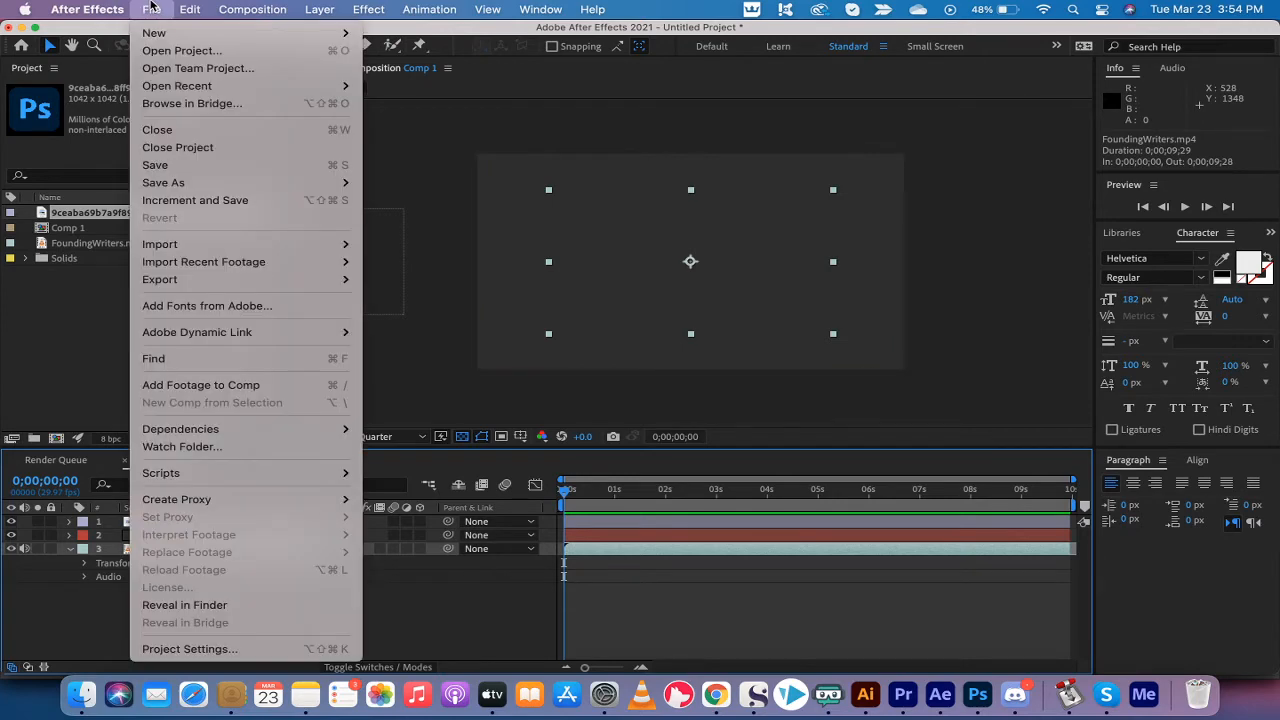
pyautogui.moveTo(159, 279)
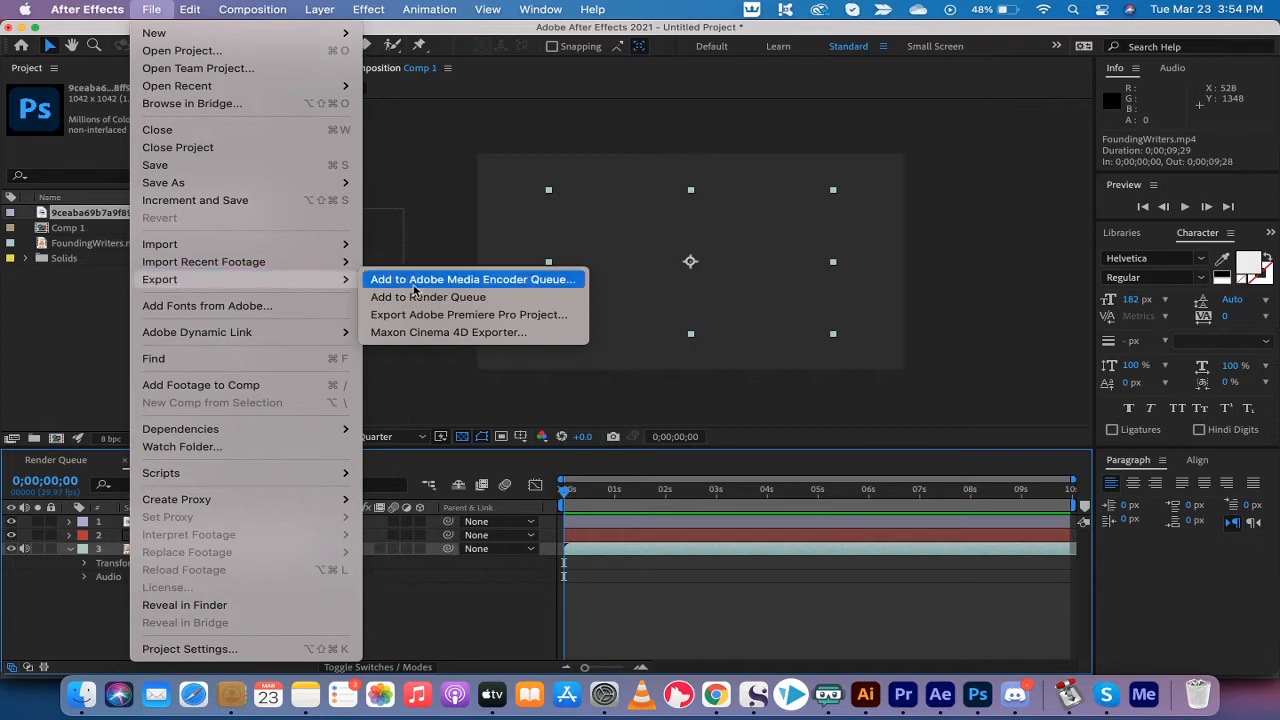
pyautogui.click(428, 297)
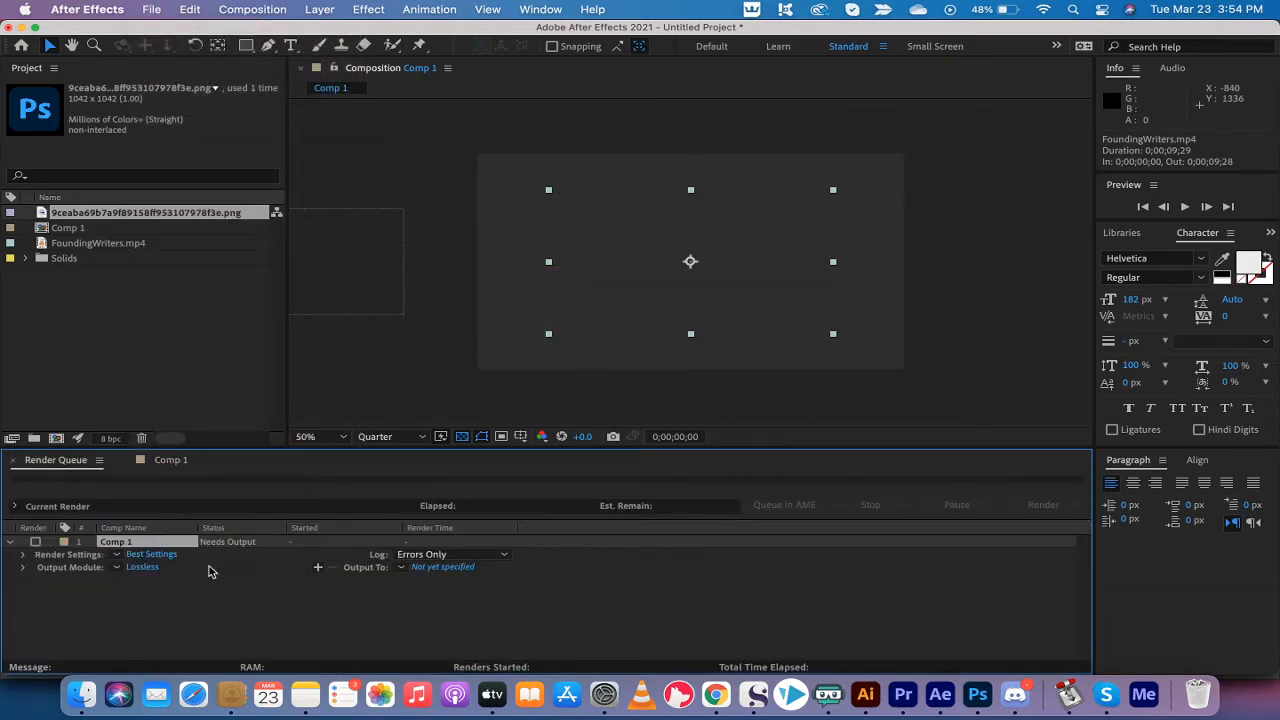
pyautogui.moveTo(95, 565)
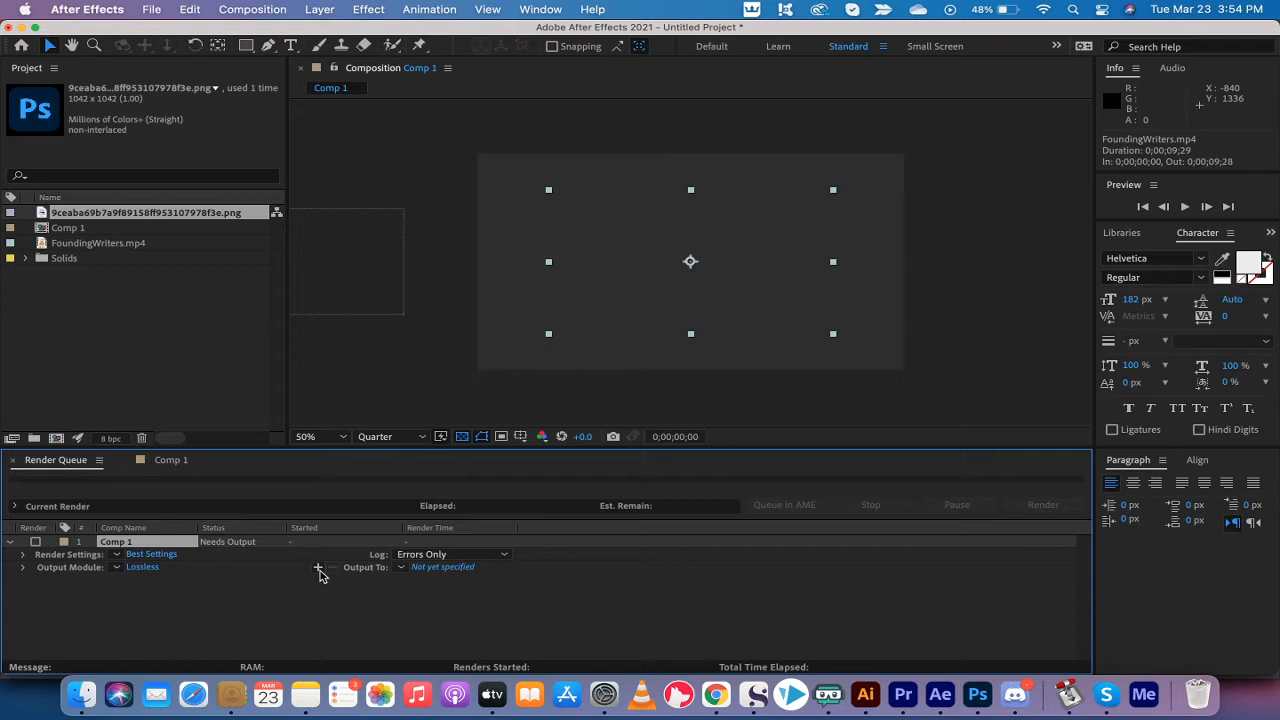
# Step: Add a second output module under Comp 1 in the Render Queue
pyautogui.click(319, 567)
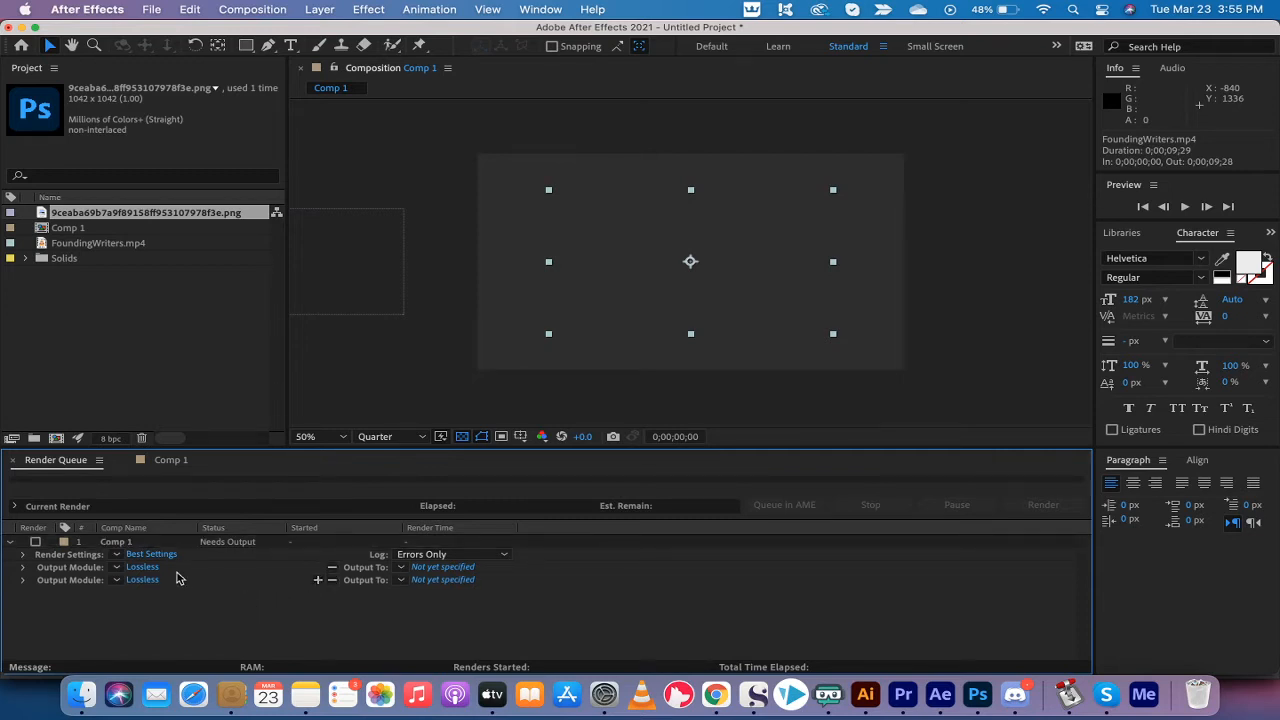
pyautogui.moveTo(94, 584)
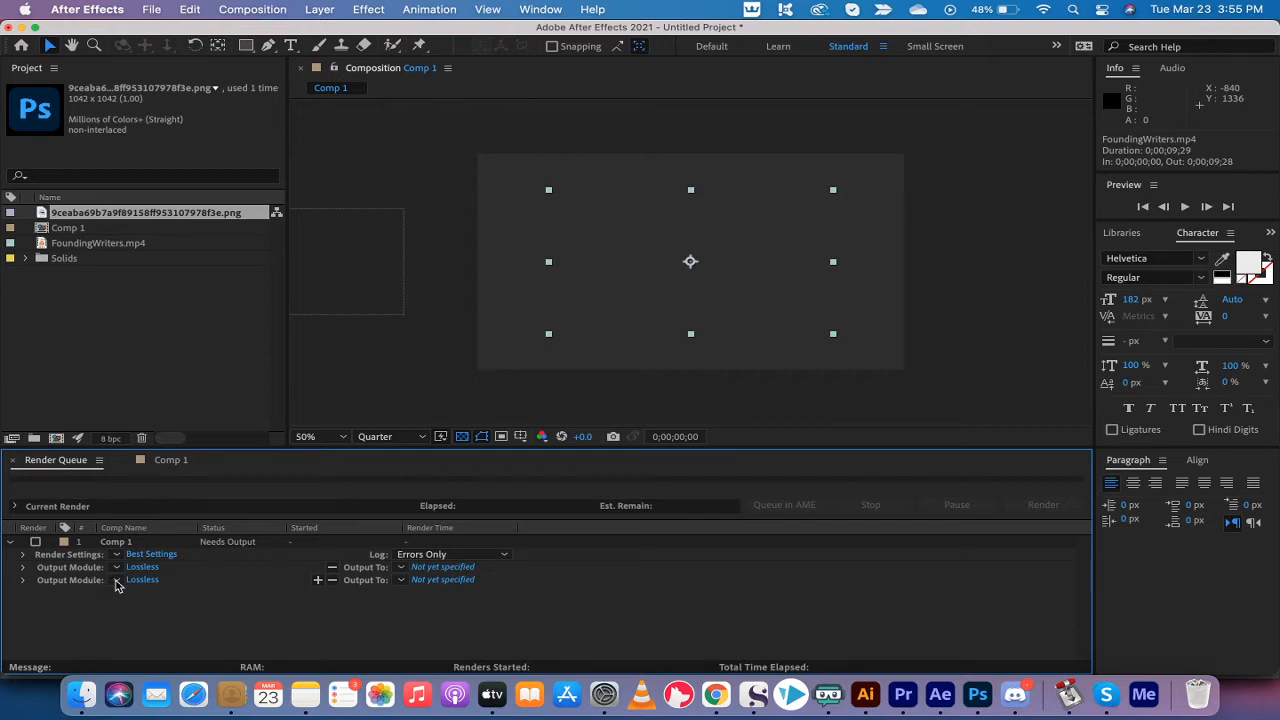
# Step: Set the second output module to QuickTime with the Apple ProRes 4444 video codec
pyautogui.click(142, 580)
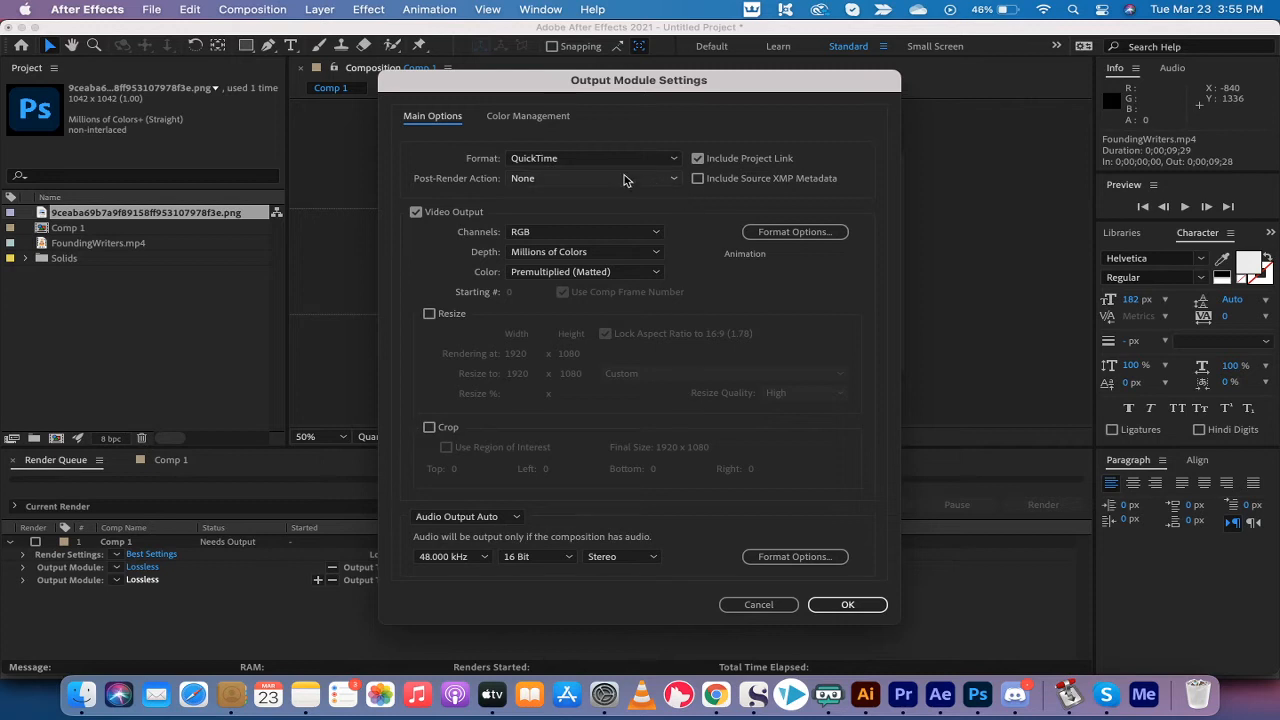
pyautogui.moveTo(593, 165)
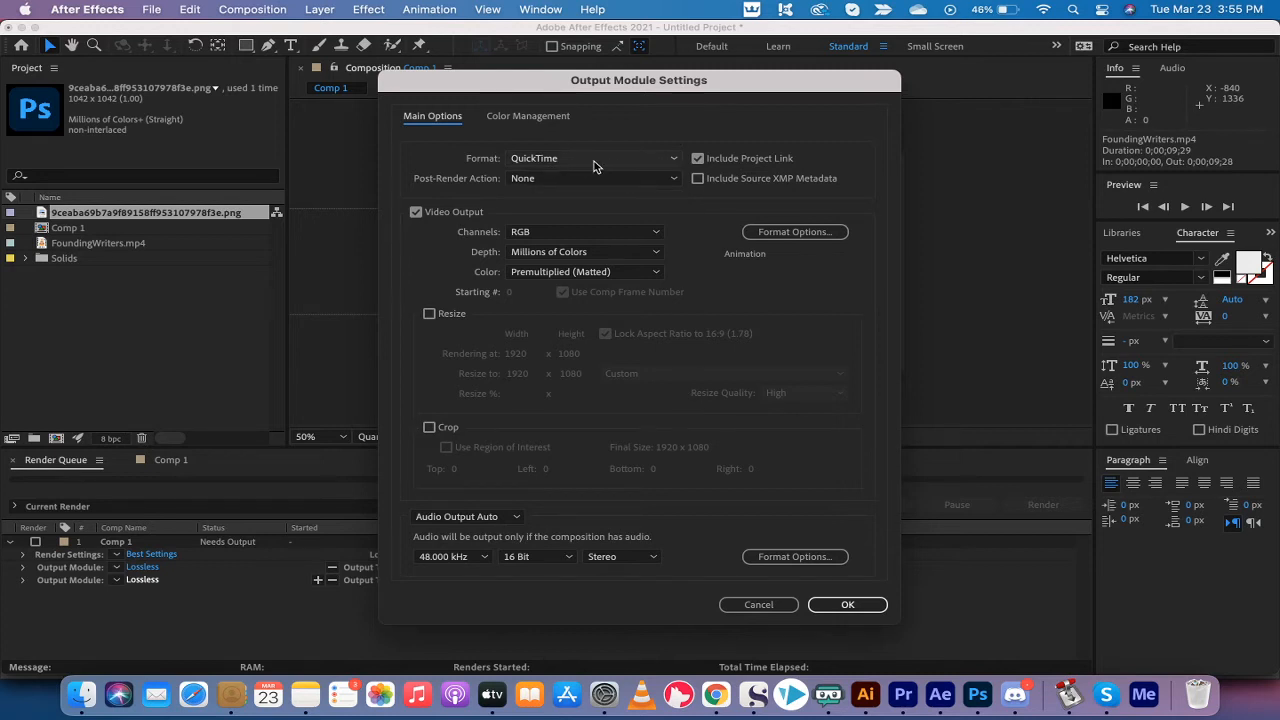
pyautogui.click(590, 158)
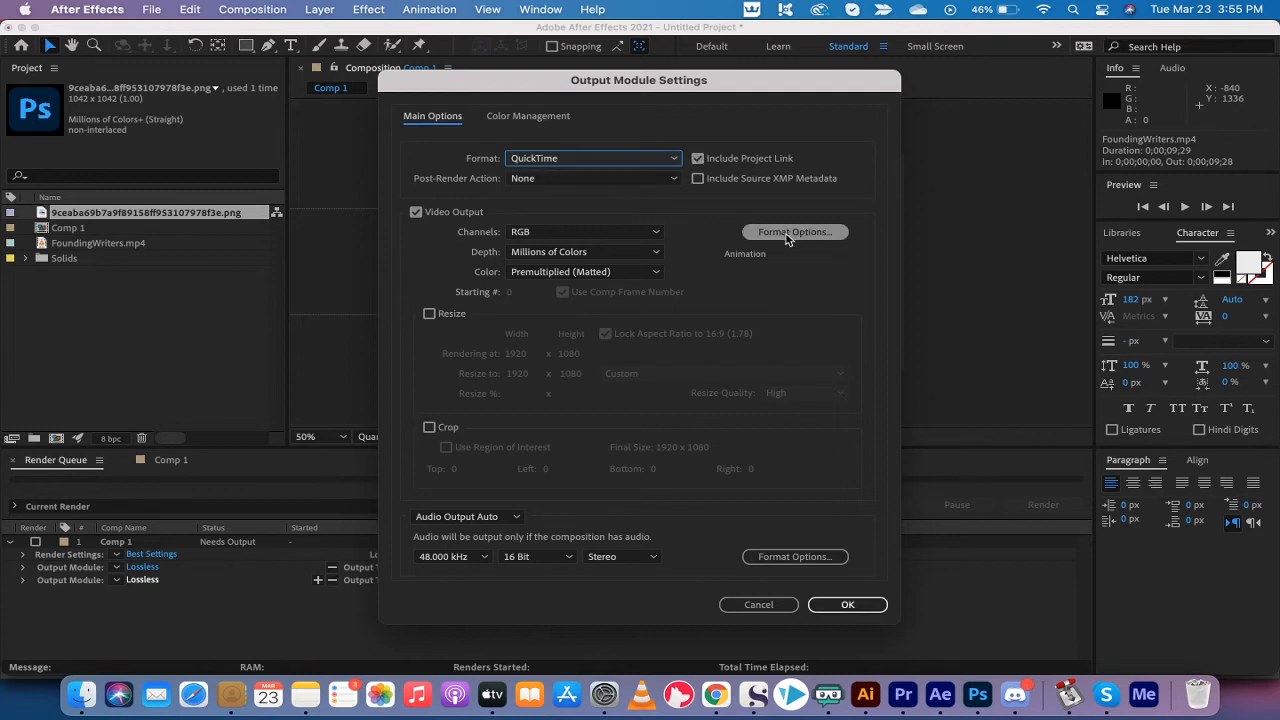
pyautogui.click(794, 232)
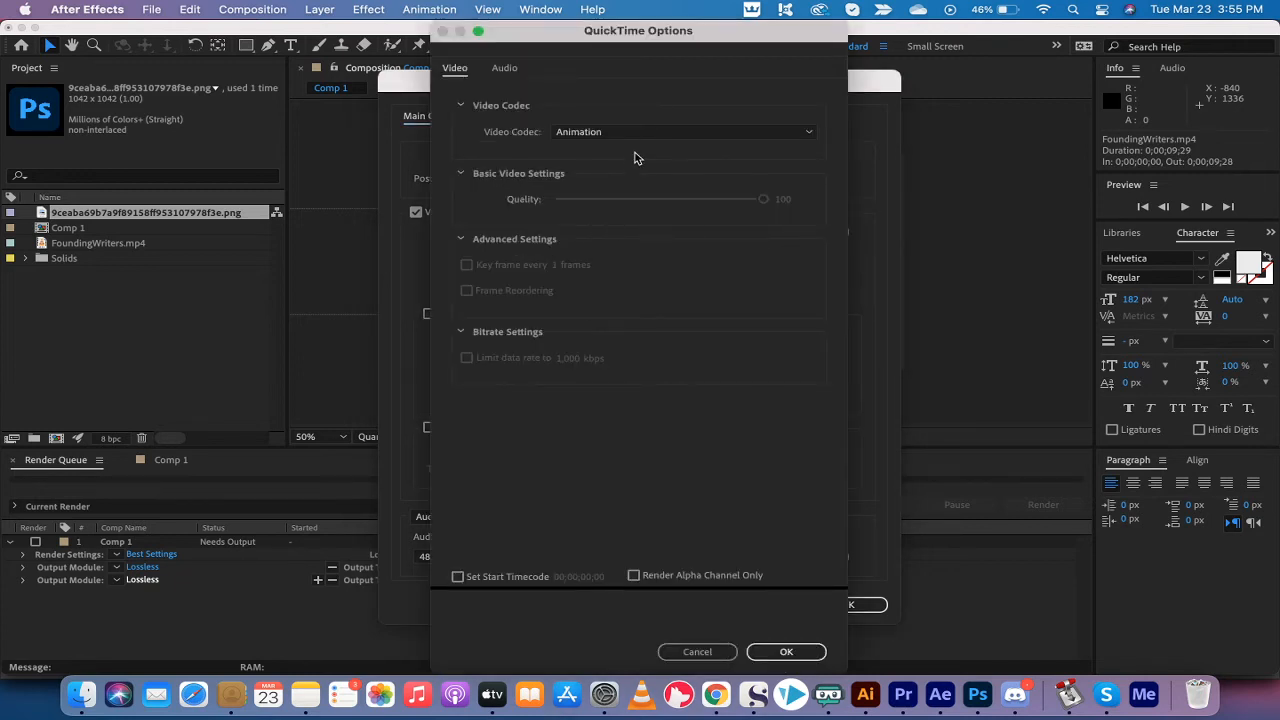
pyautogui.click(684, 131)
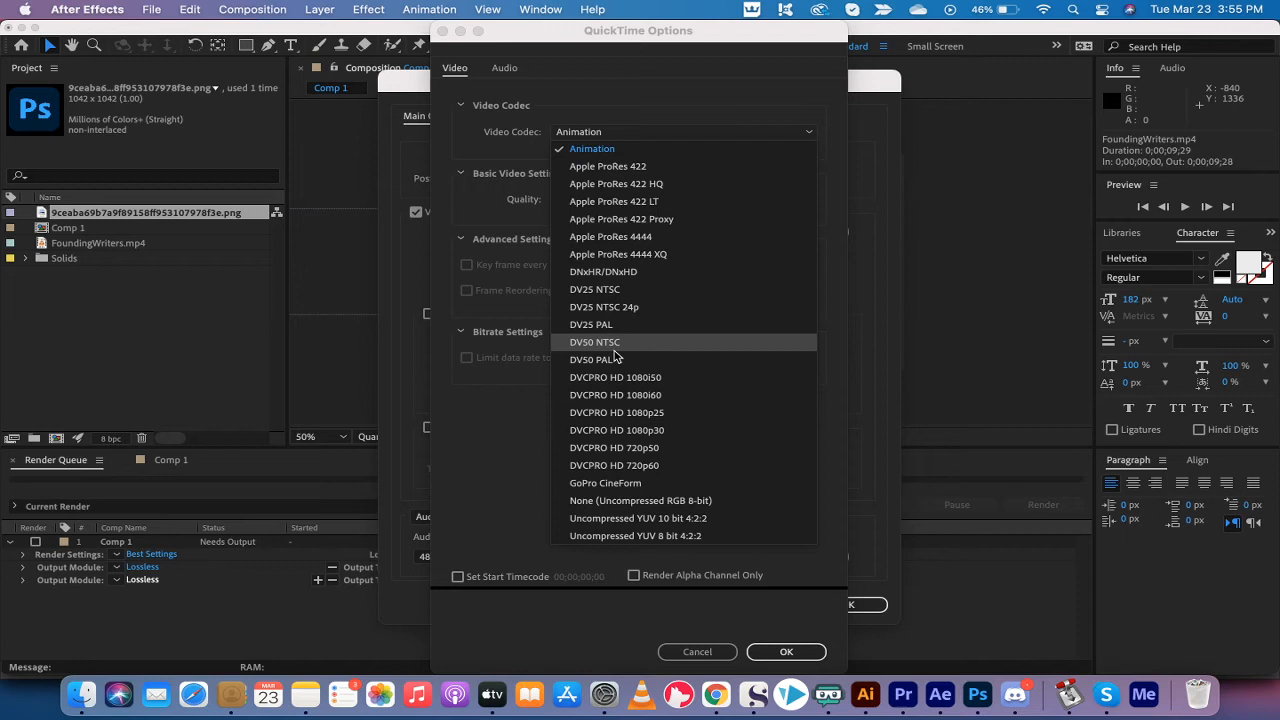
pyautogui.moveTo(622, 219)
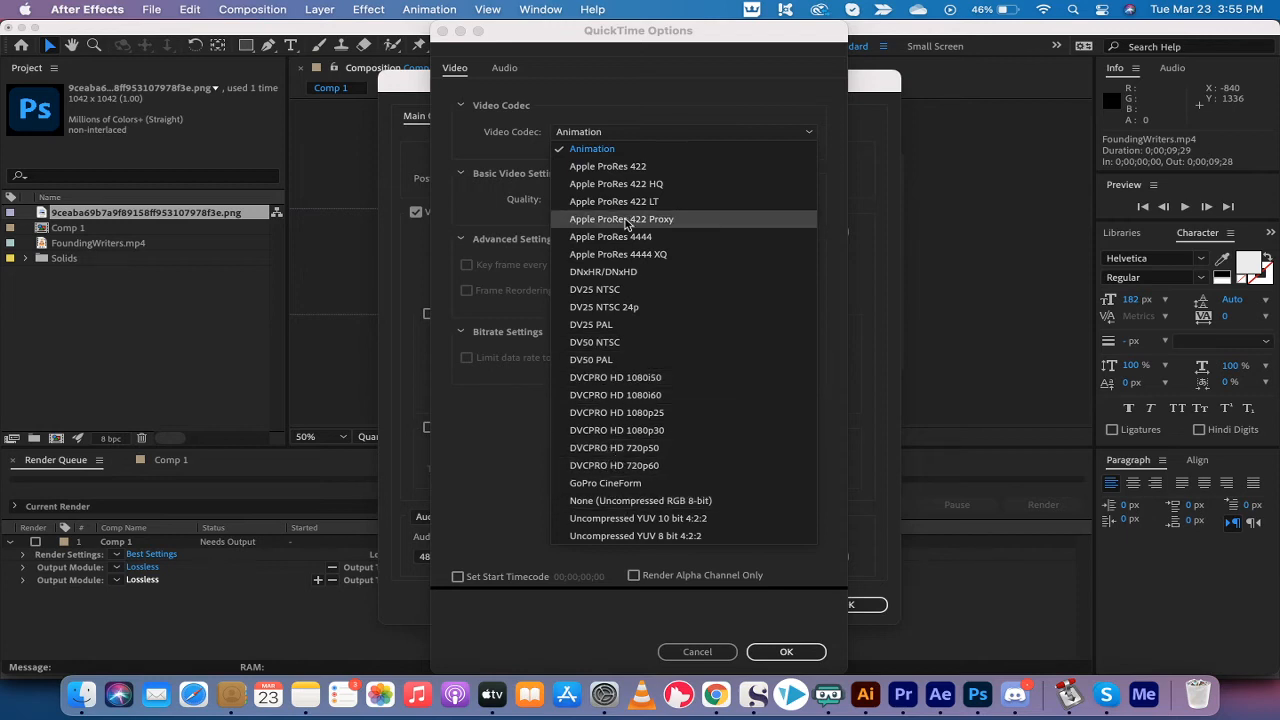
pyautogui.moveTo(611, 236)
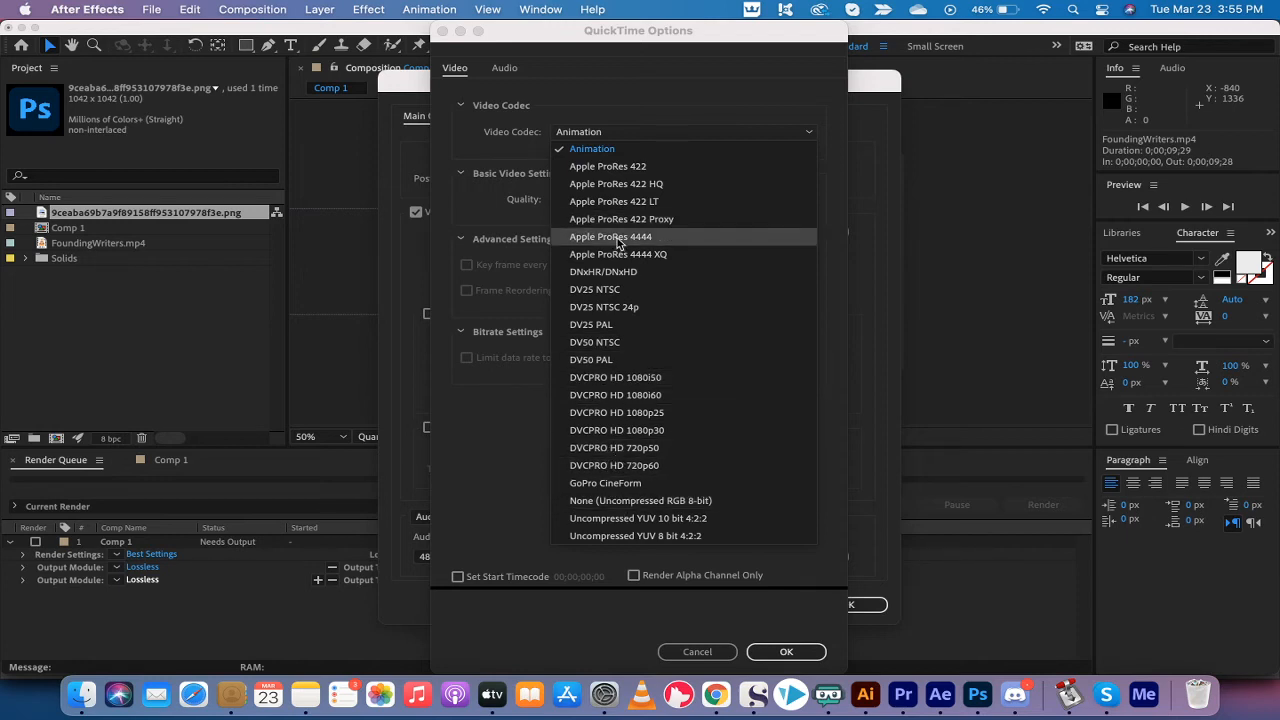
pyautogui.click(610, 237)
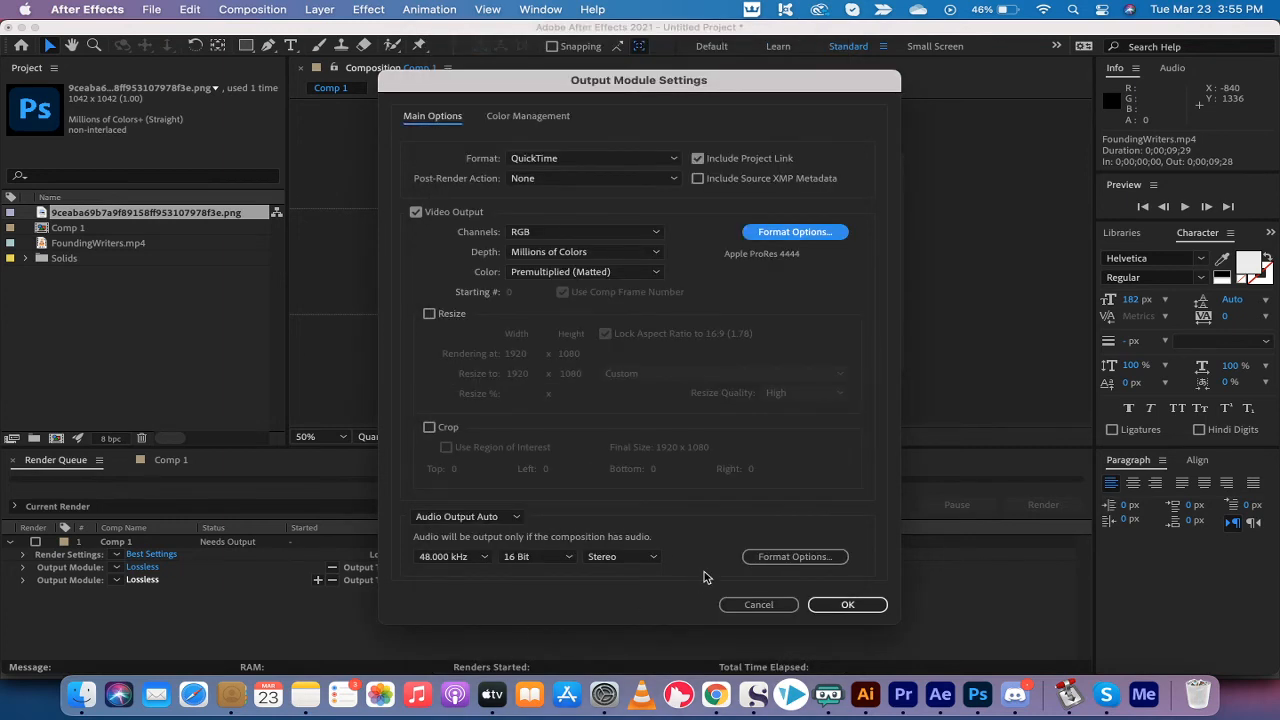
# Step: Confirm the custom QuickTime module and show the third module's output templates
pyautogui.click(846, 604)
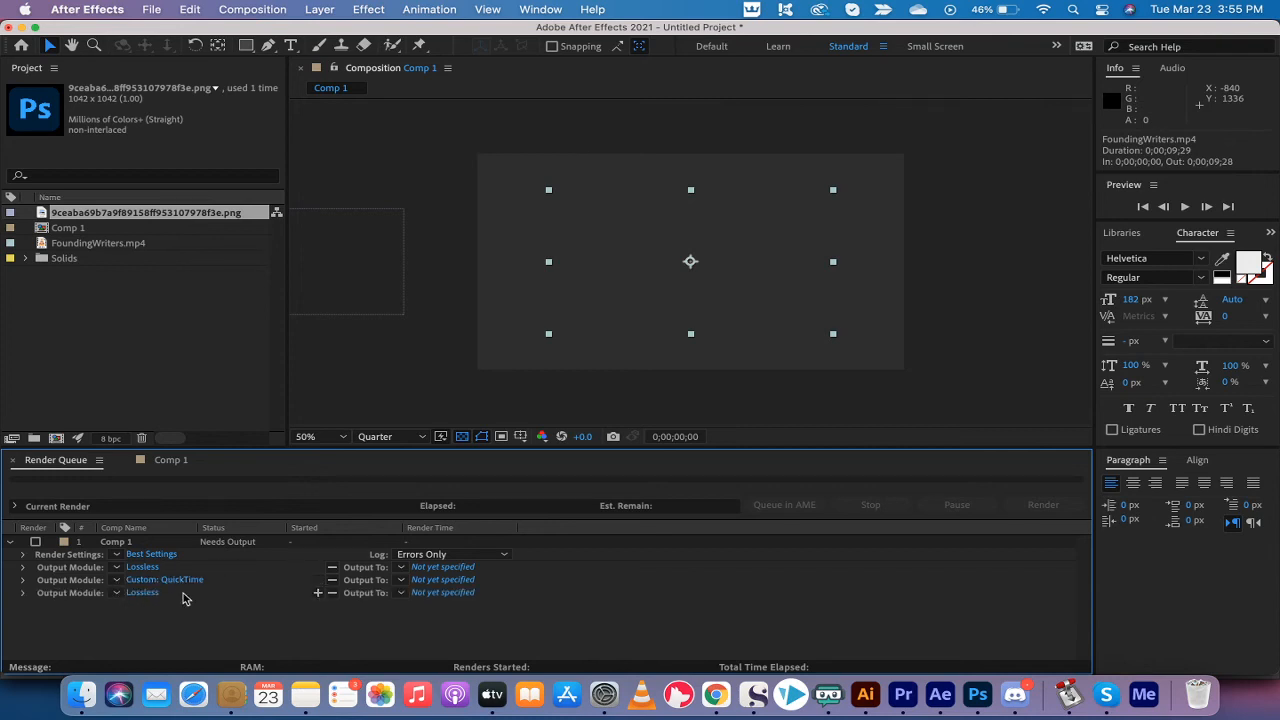
pyautogui.click(142, 592)
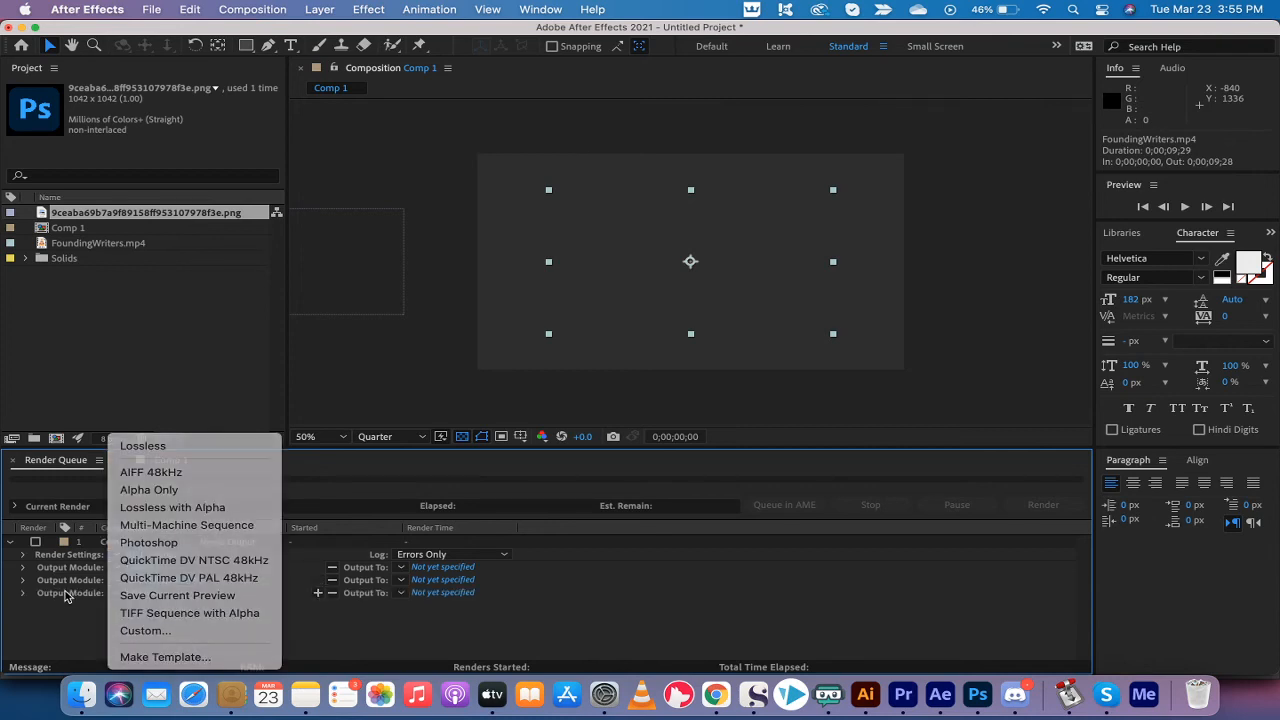
# Step: Choose Custom settings for the third output module and set its format to MP3
pyautogui.click(145, 630)
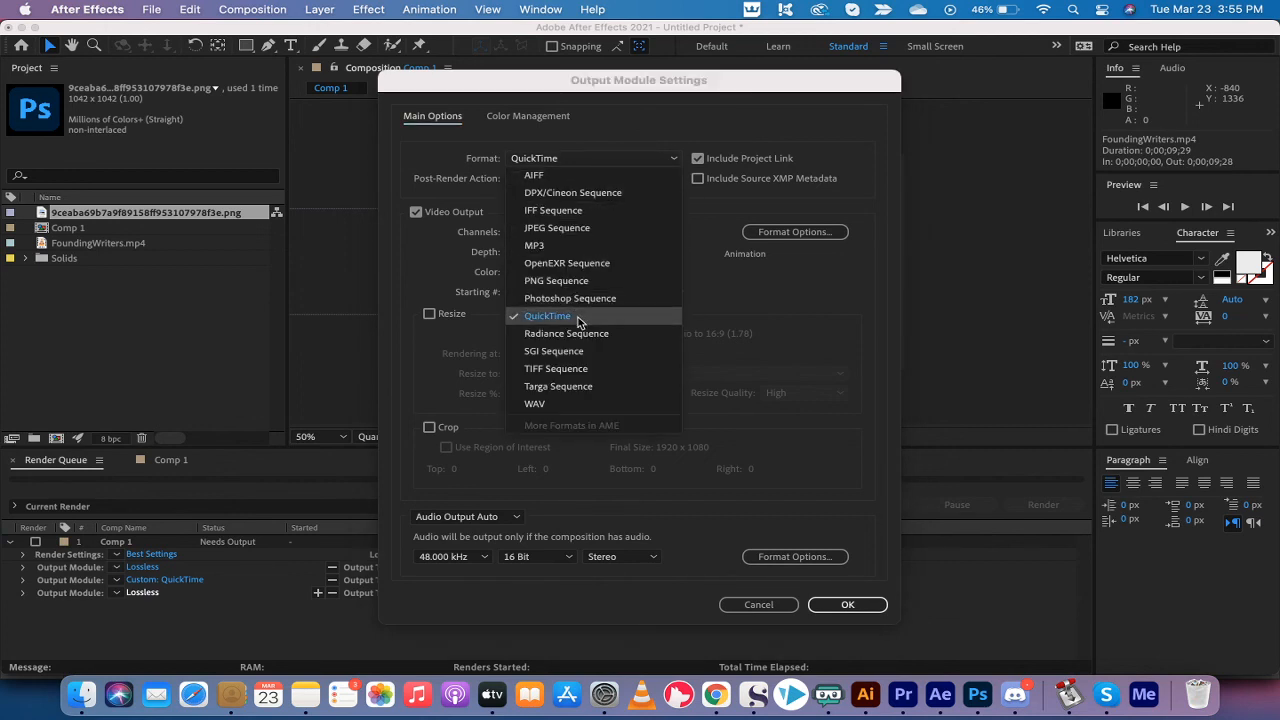
pyautogui.click(534, 245)
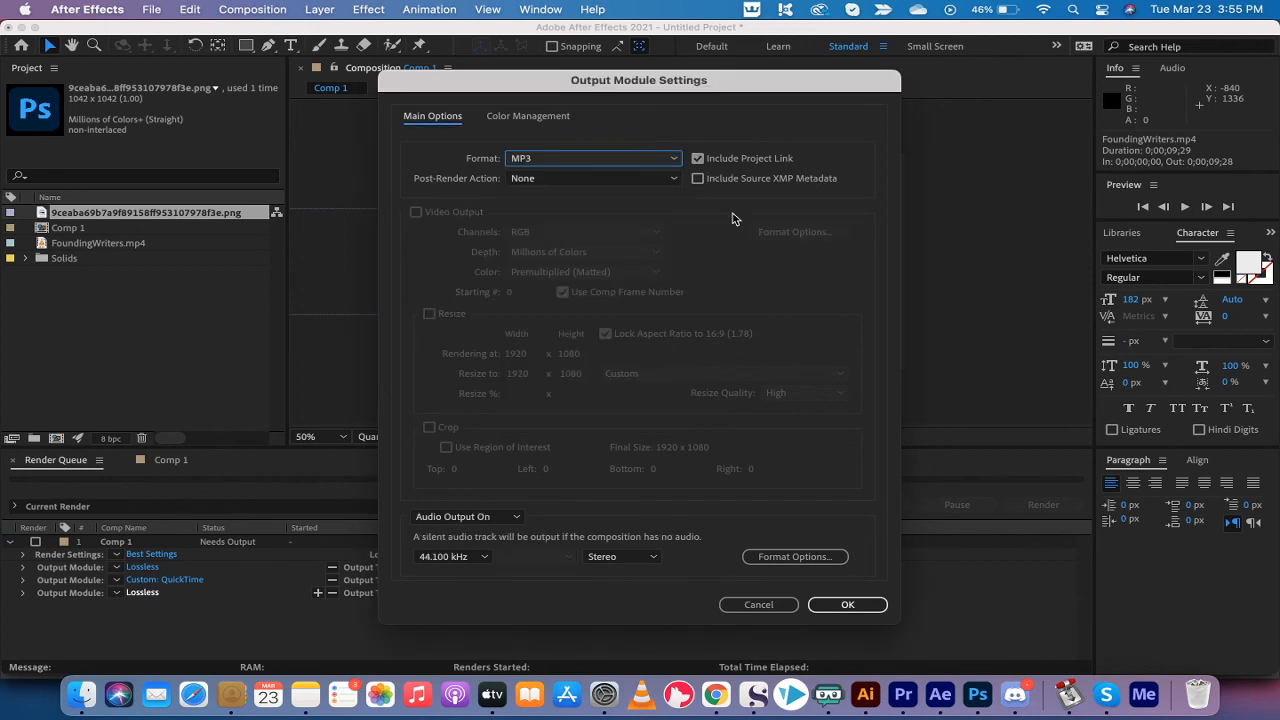